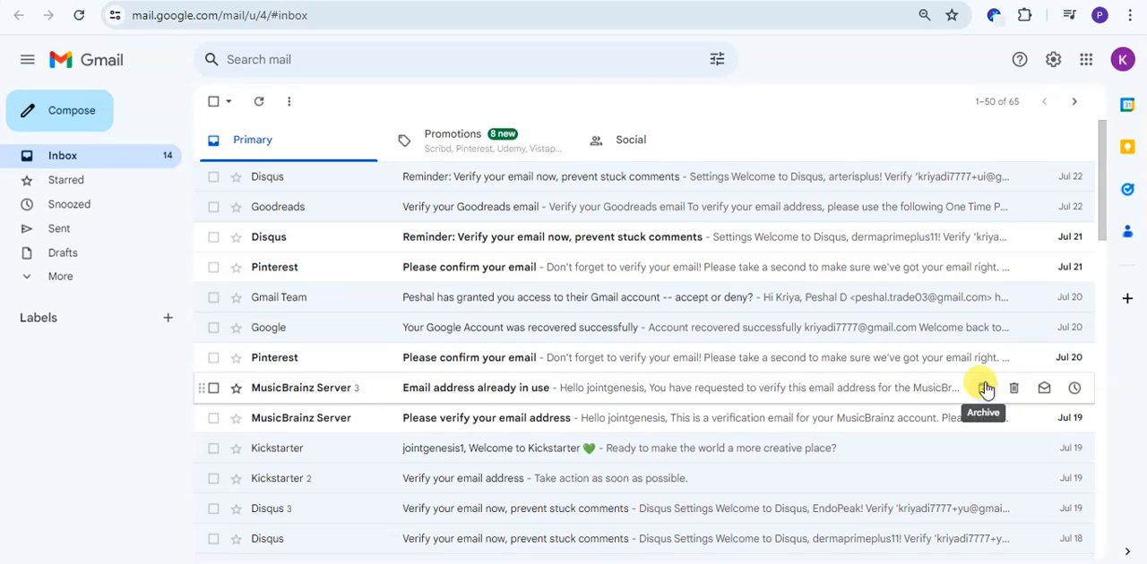
{"action": "mouse_move", "coordinate": [177, 130]}
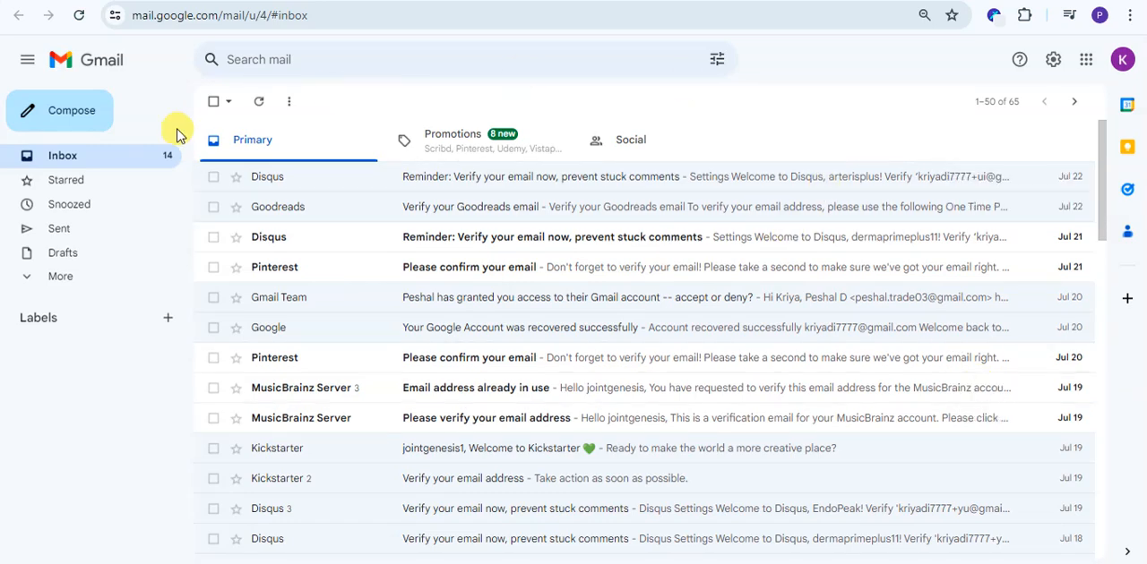
{"action": "mouse_move", "coordinate": [236, 177]}
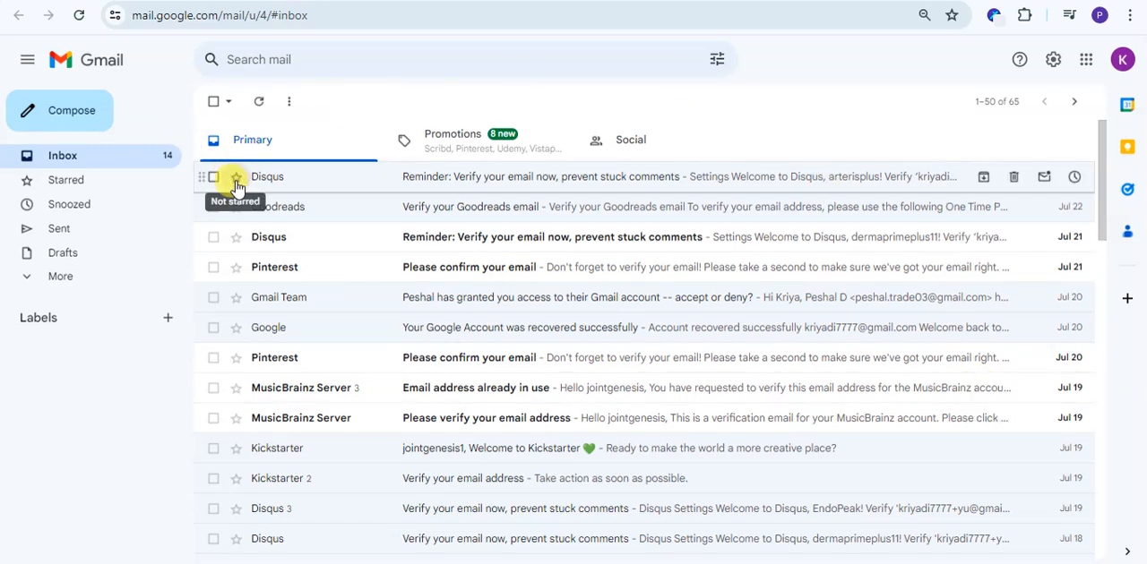
Open Gmail's full settings from the gear menu and scroll General down to Stars
{"action": "left_click", "coordinate": [235, 176]}
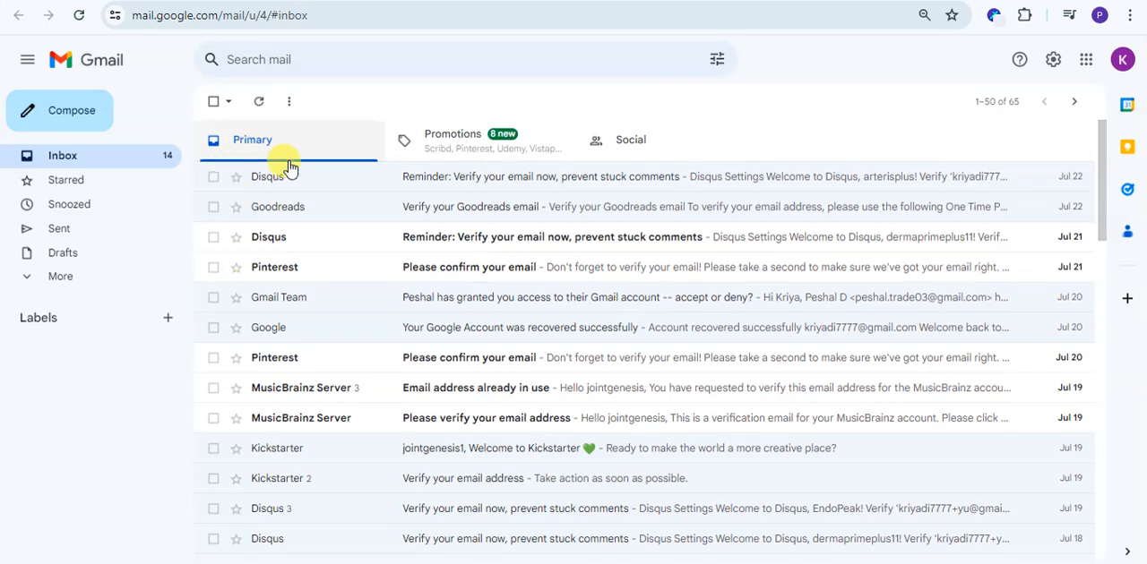
{"action": "mouse_move", "coordinate": [238, 206]}
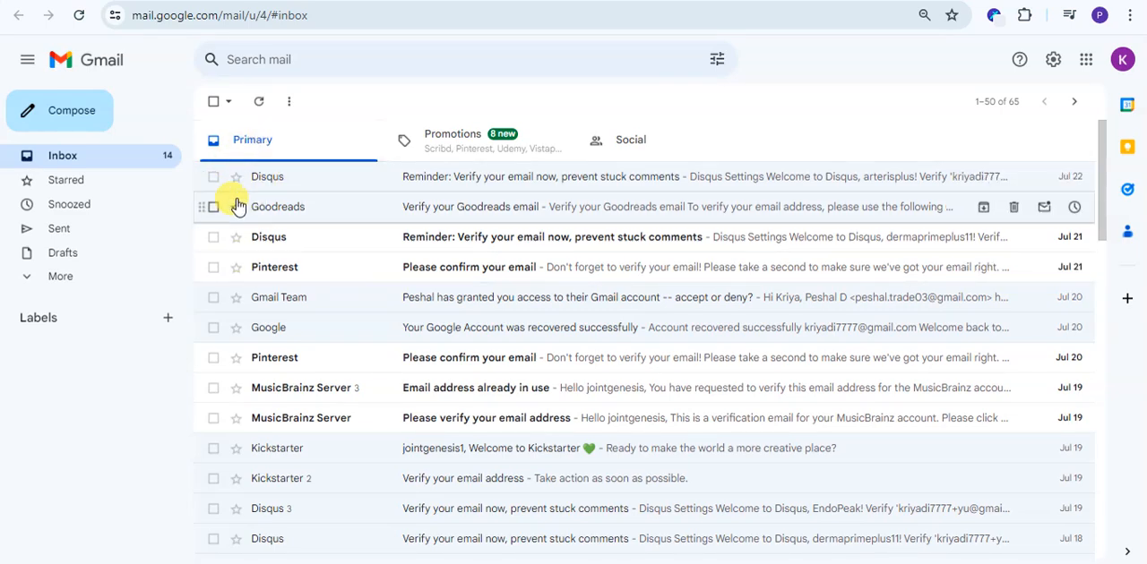
{"action": "mouse_move", "coordinate": [227, 472]}
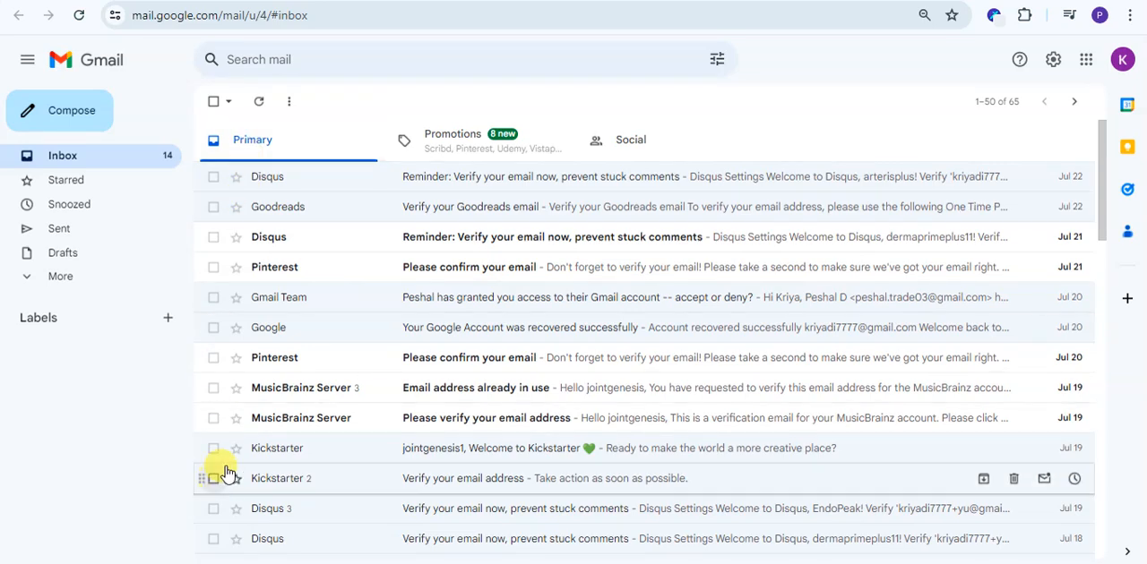
{"action": "mouse_move", "coordinate": [284, 358]}
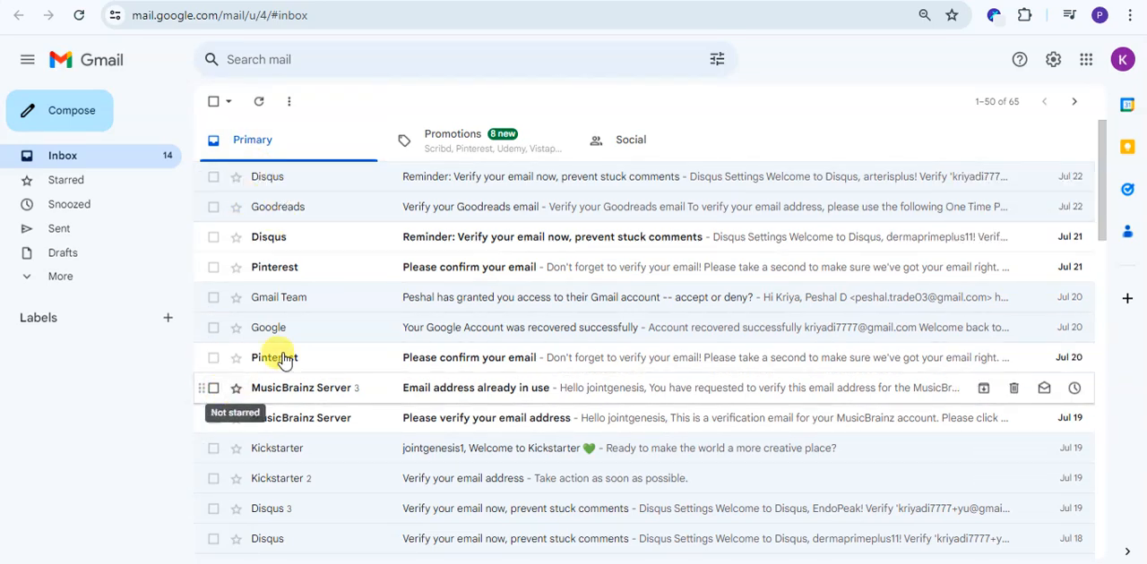
{"action": "mouse_move", "coordinate": [260, 408]}
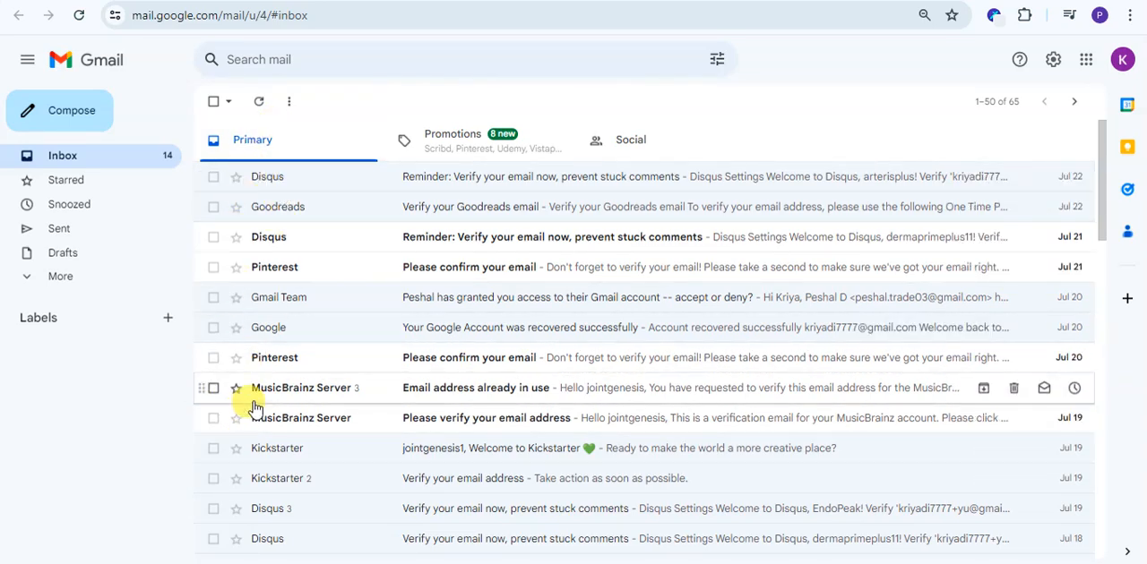
{"action": "mouse_move", "coordinate": [1053, 60]}
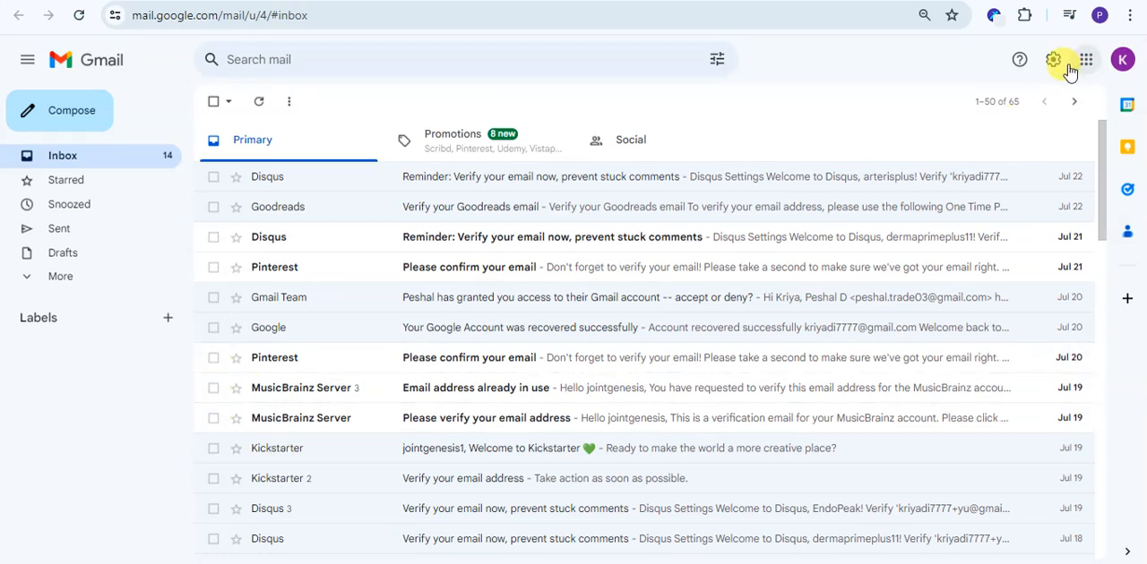
{"action": "left_click", "coordinate": [1053, 59]}
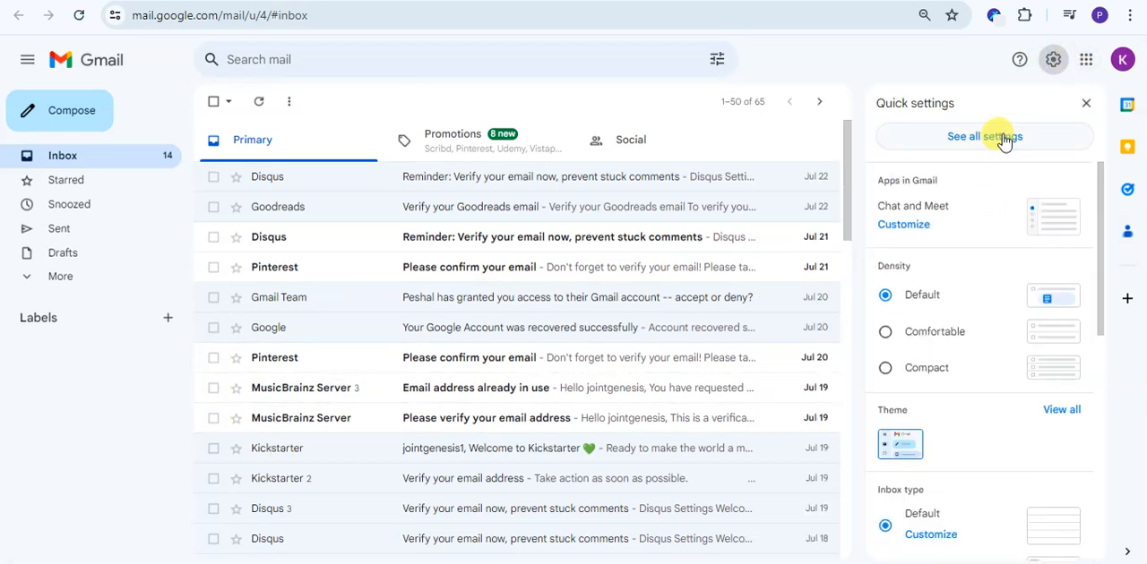
{"action": "left_click", "coordinate": [984, 136]}
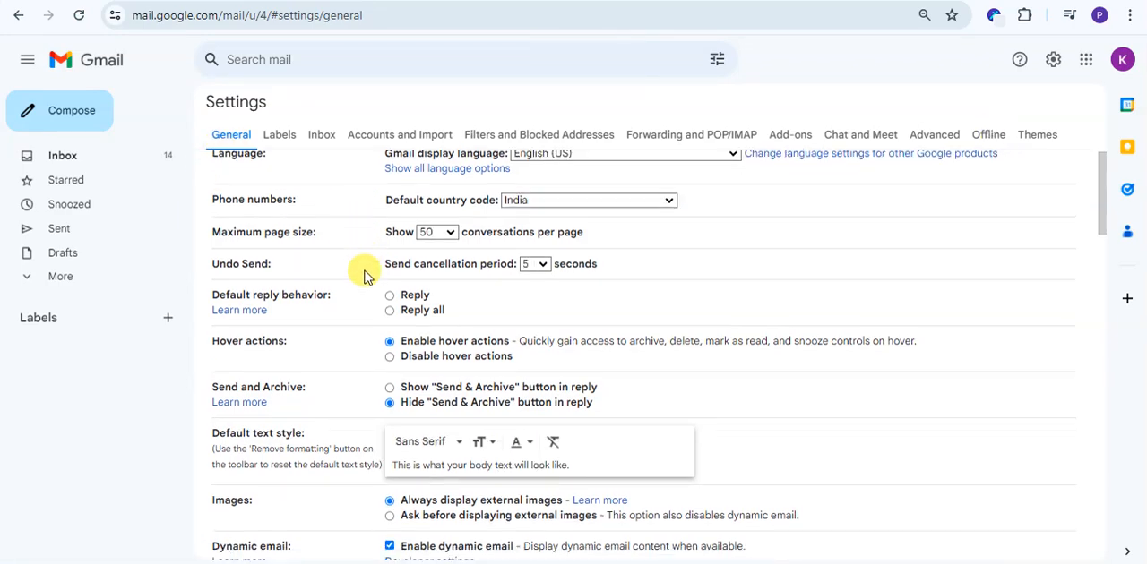
{"action": "scroll", "scroll_direction": "down", "scroll_amount": 3}
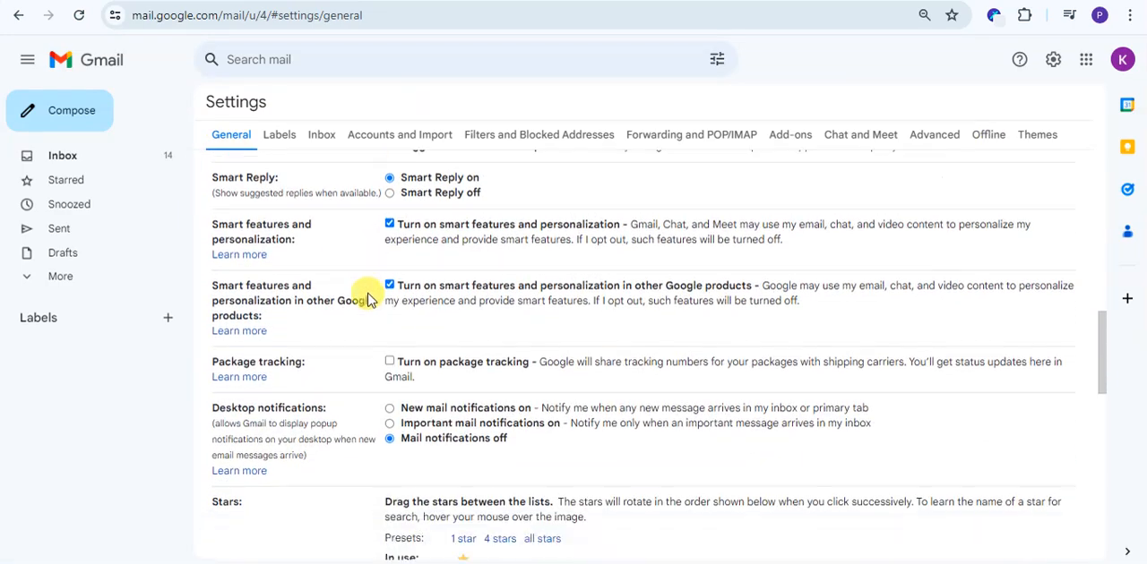
{"action": "scroll", "scroll_direction": "down", "scroll_amount": 3}
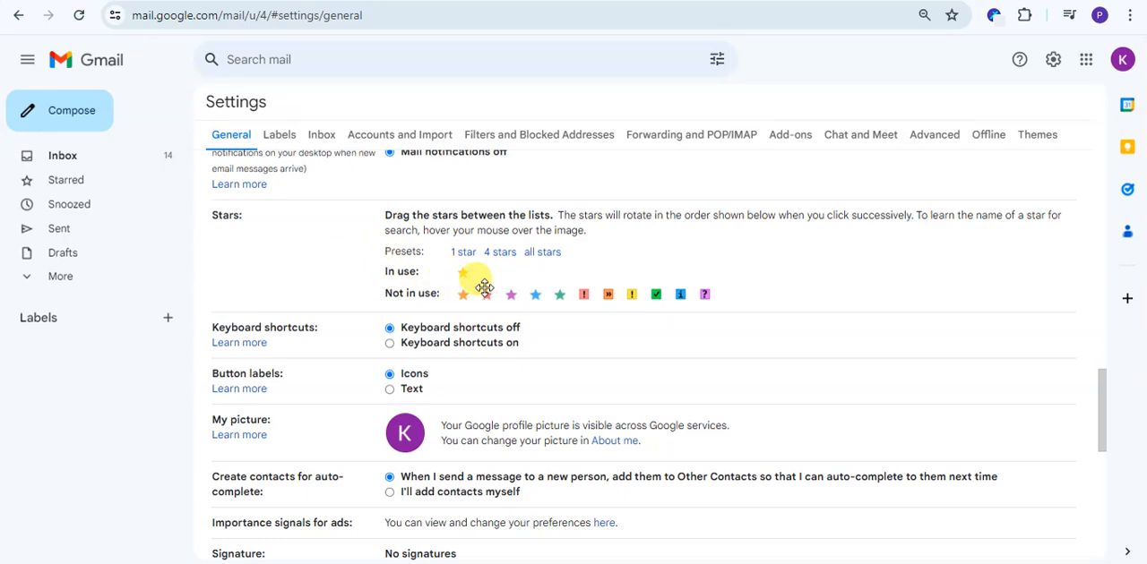
Switch the Stars preset from 4 stars to all stars and save the changes
{"action": "left_click_drag", "start_coordinate": [484, 282], "coordinate": [463, 271]}
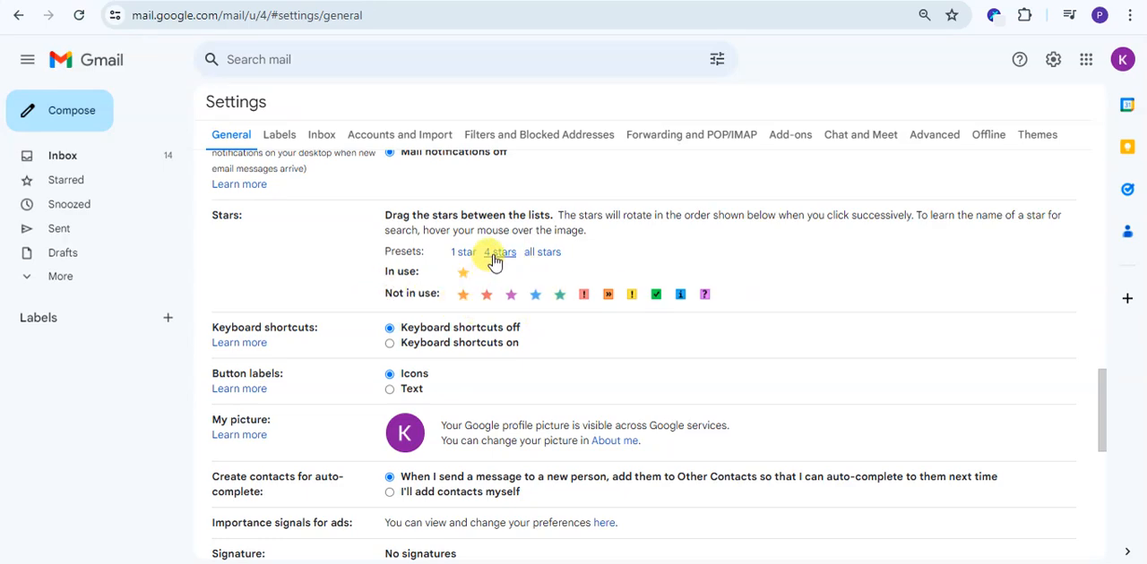
{"action": "left_click", "coordinate": [498, 252]}
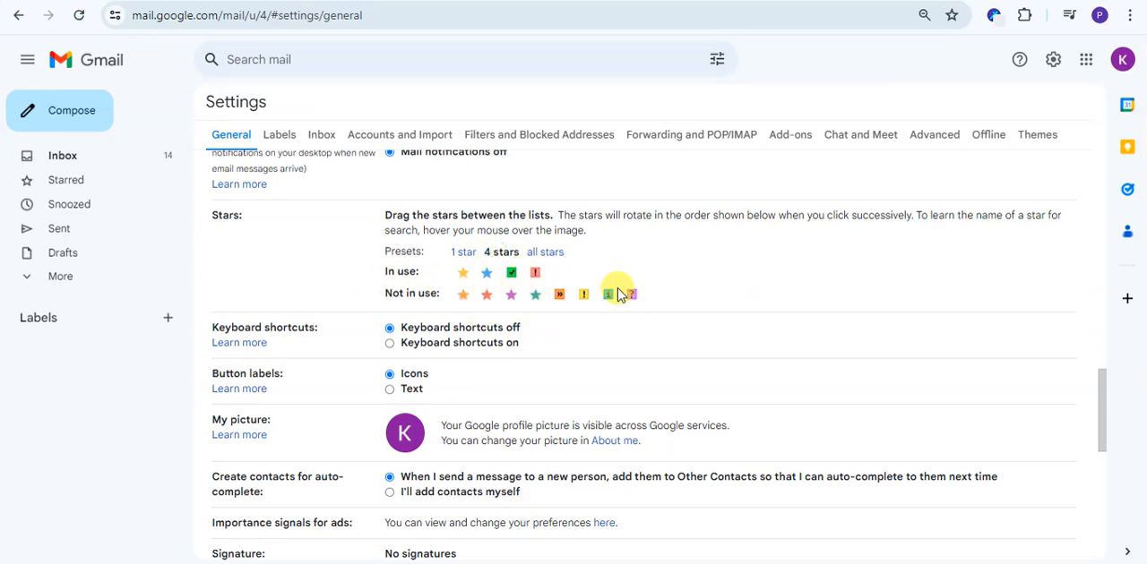
{"action": "left_click", "coordinate": [545, 252]}
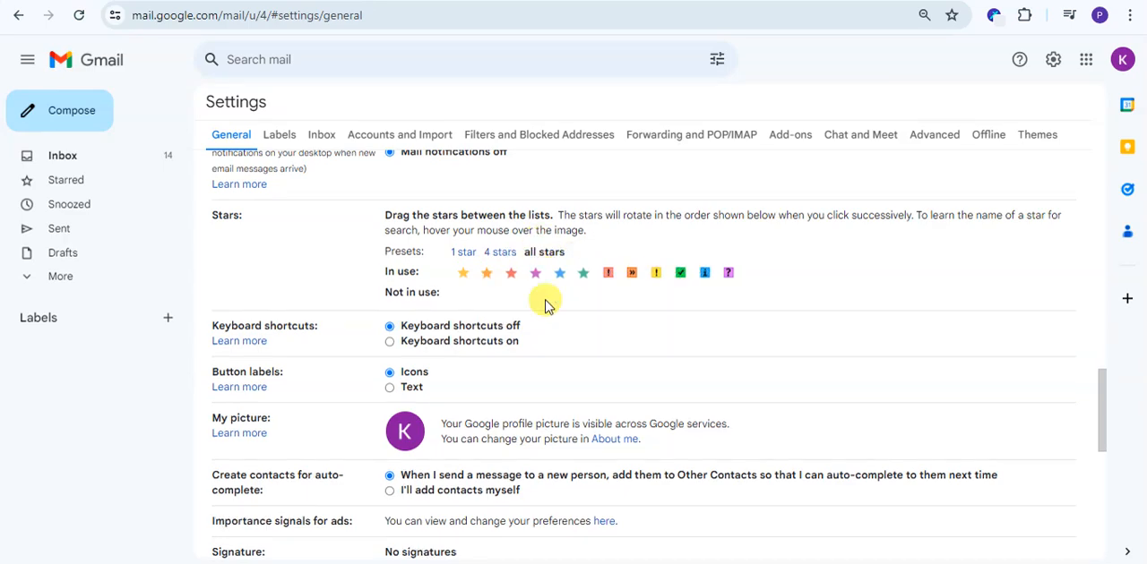
{"action": "mouse_move", "coordinate": [363, 362]}
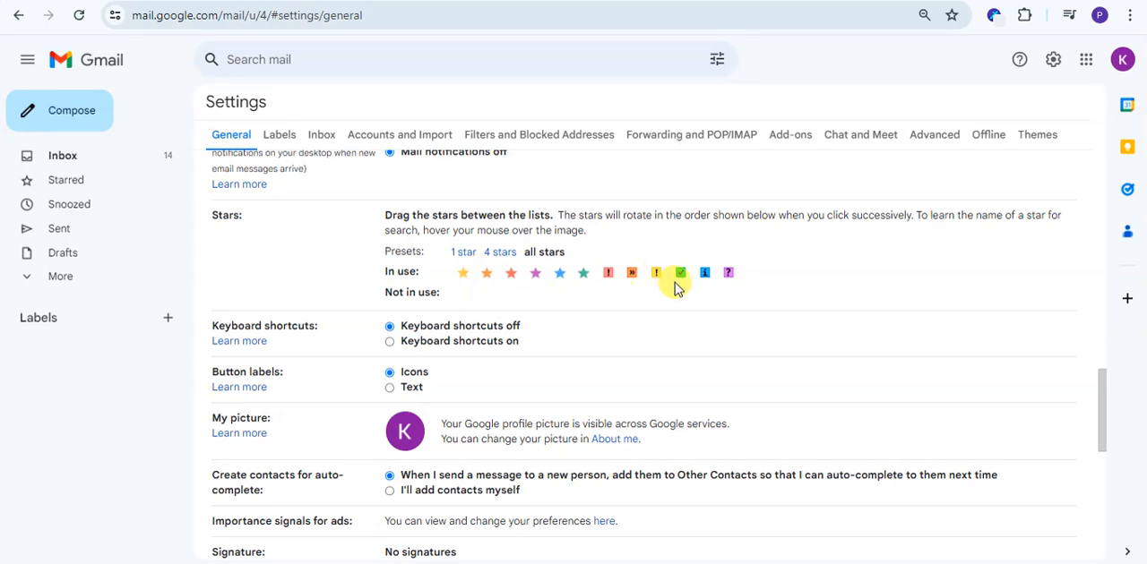
{"action": "mouse_move", "coordinate": [461, 309]}
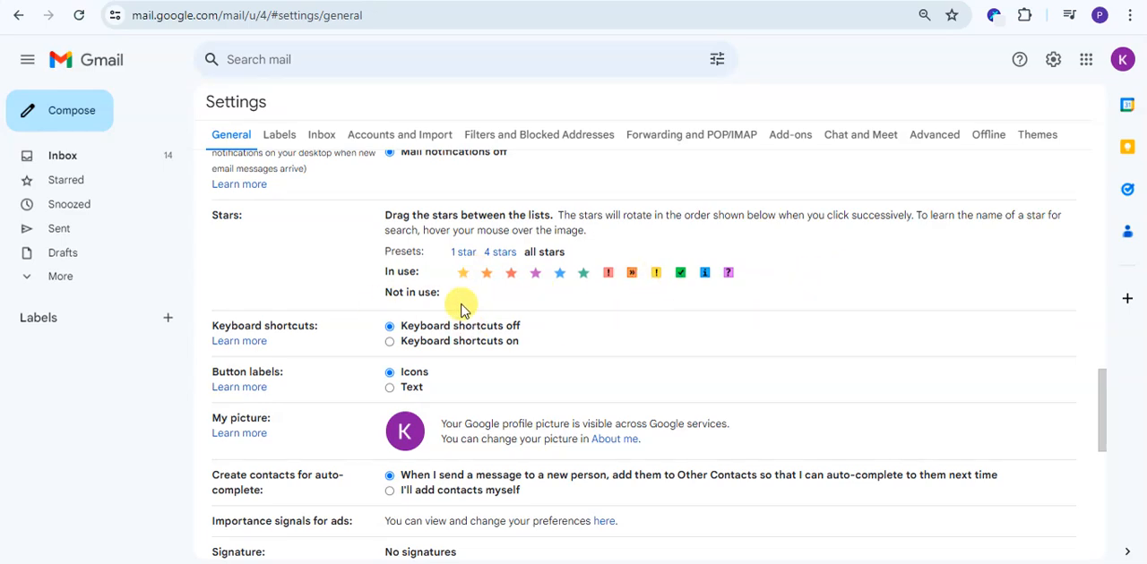
{"action": "scroll", "scroll_direction": "down", "scroll_amount": 3}
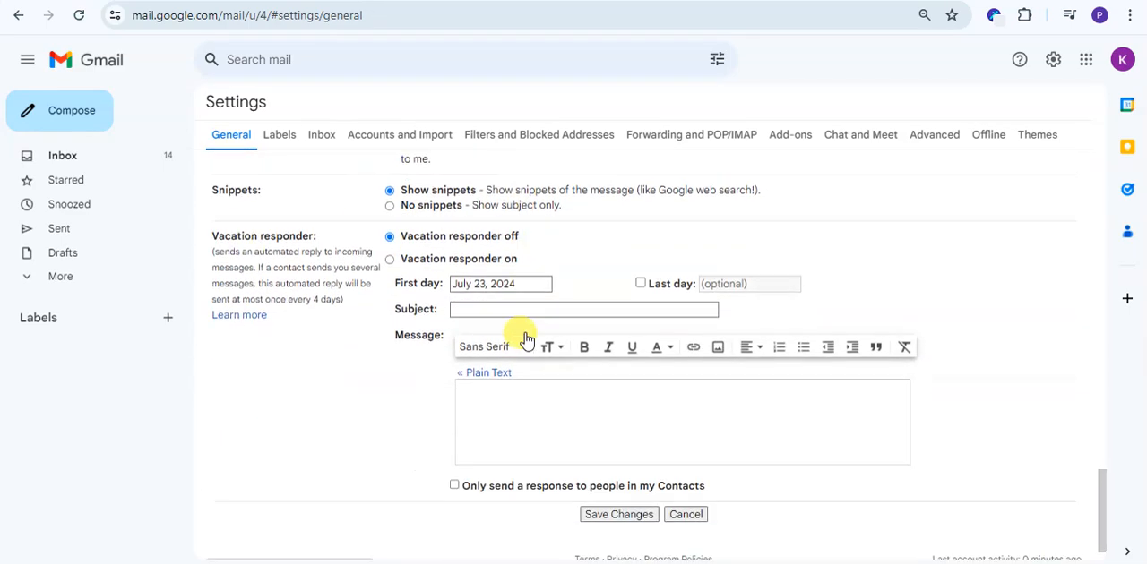
{"action": "left_click", "coordinate": [619, 514]}
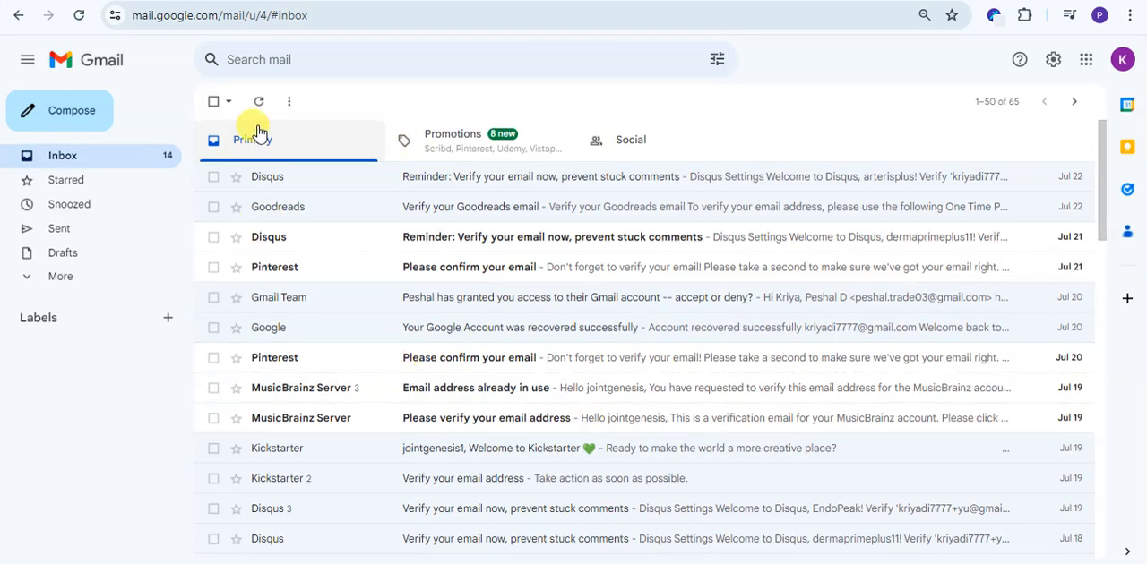
{"action": "mouse_move", "coordinate": [248, 266]}
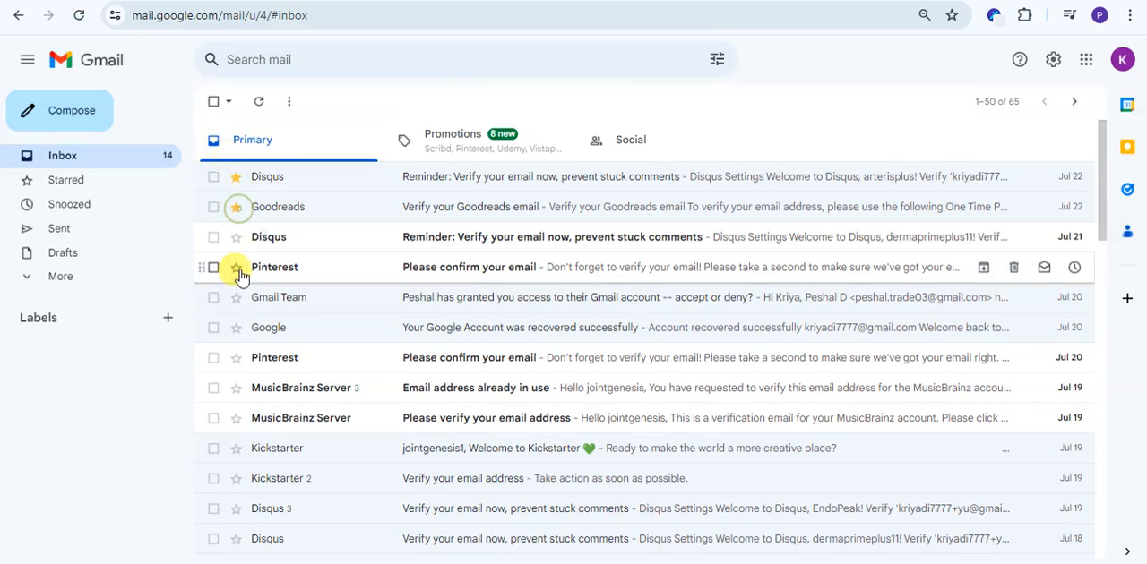
{"action": "mouse_move", "coordinate": [241, 218]}
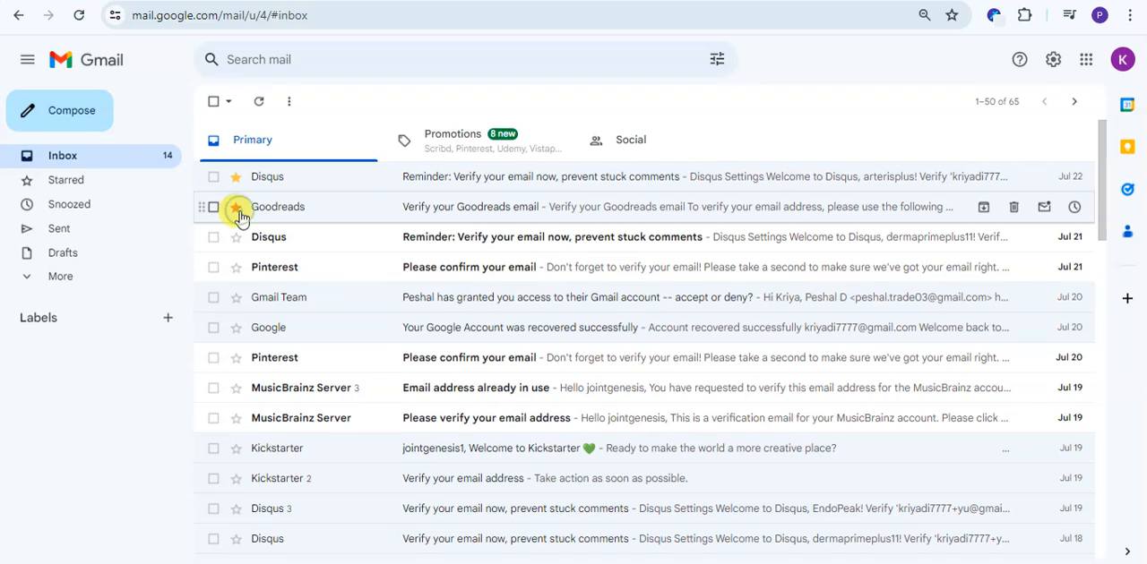
Mark Goodreads with an orange star, Gmail Team with a green check, Google with red exclamation
{"action": "left_click", "coordinate": [236, 207]}
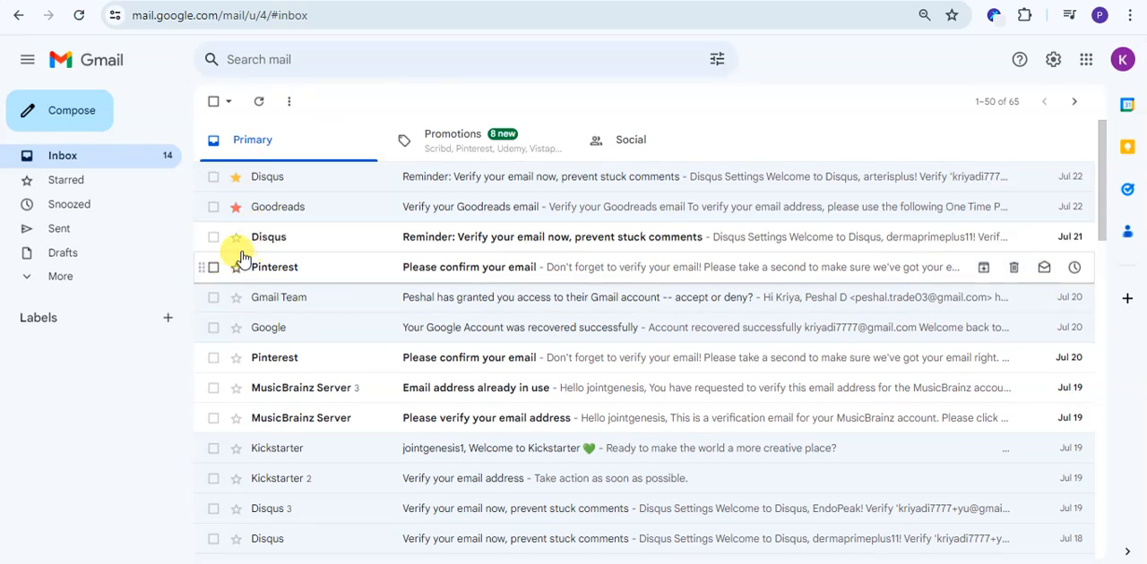
{"action": "mouse_move", "coordinate": [238, 296]}
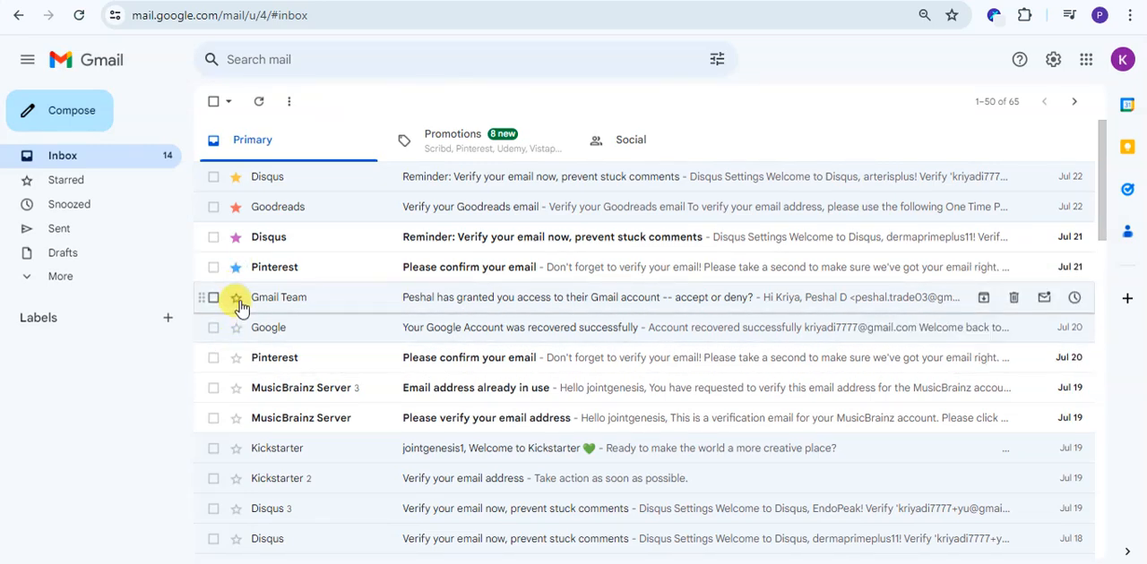
{"action": "left_click", "coordinate": [235, 298]}
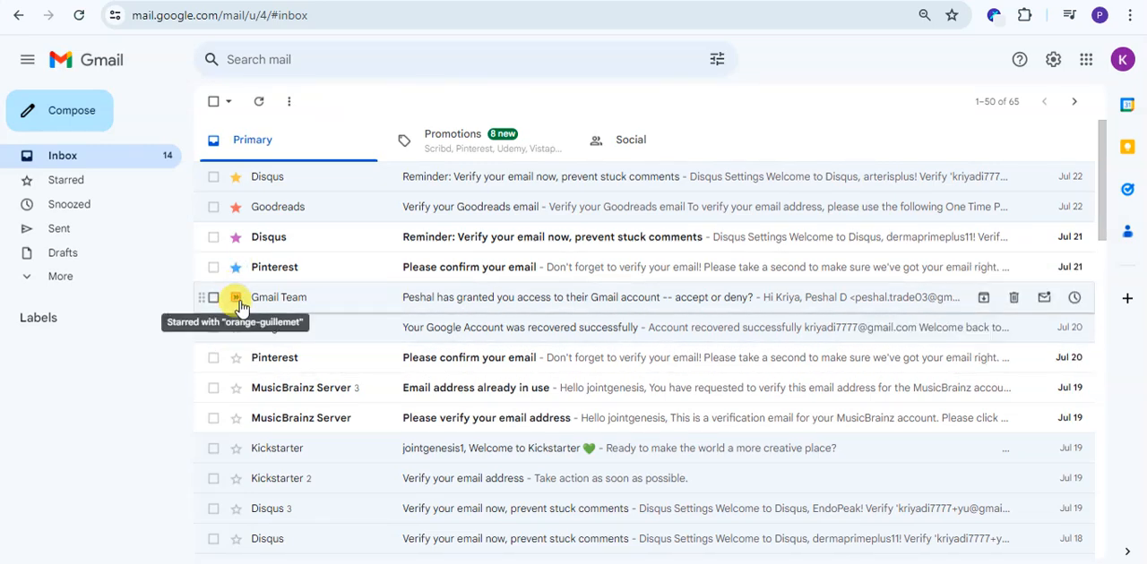
{"action": "left_click", "coordinate": [235, 297]}
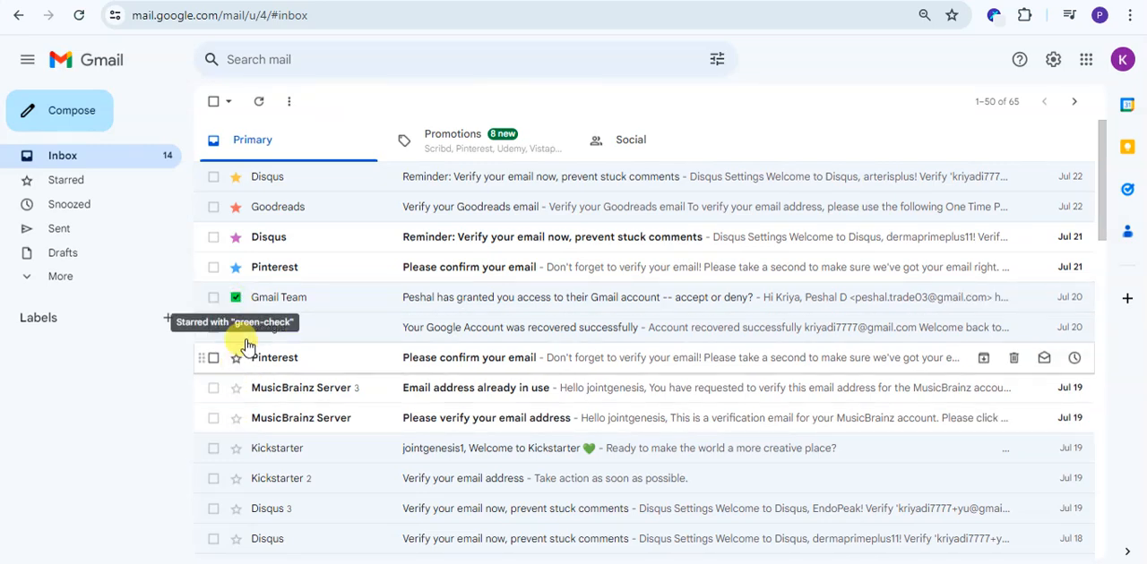
{"action": "left_click", "coordinate": [235, 327]}
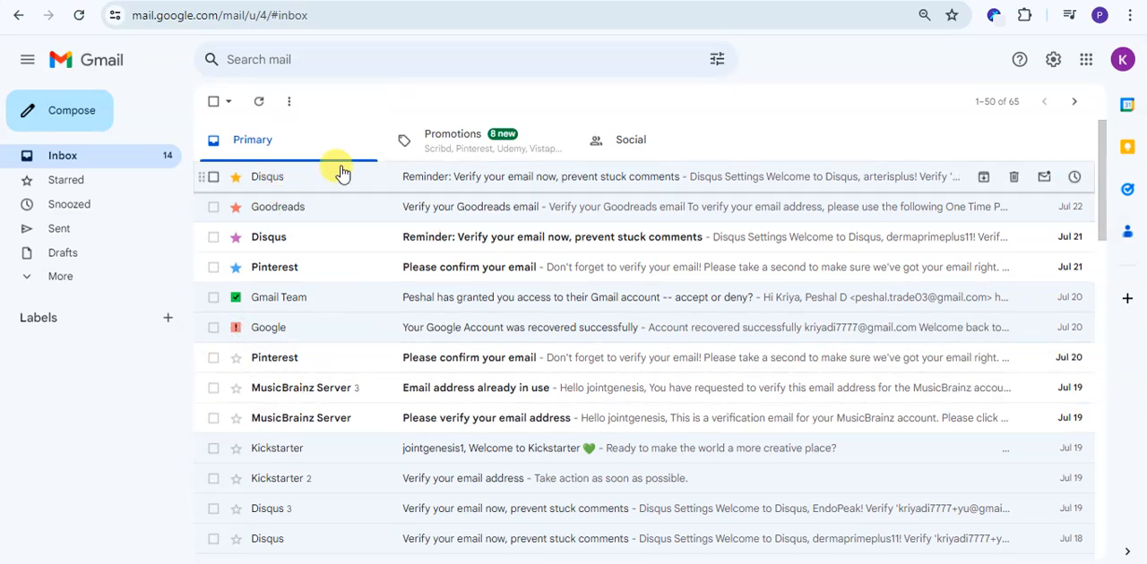
{"action": "mouse_move", "coordinate": [390, 477]}
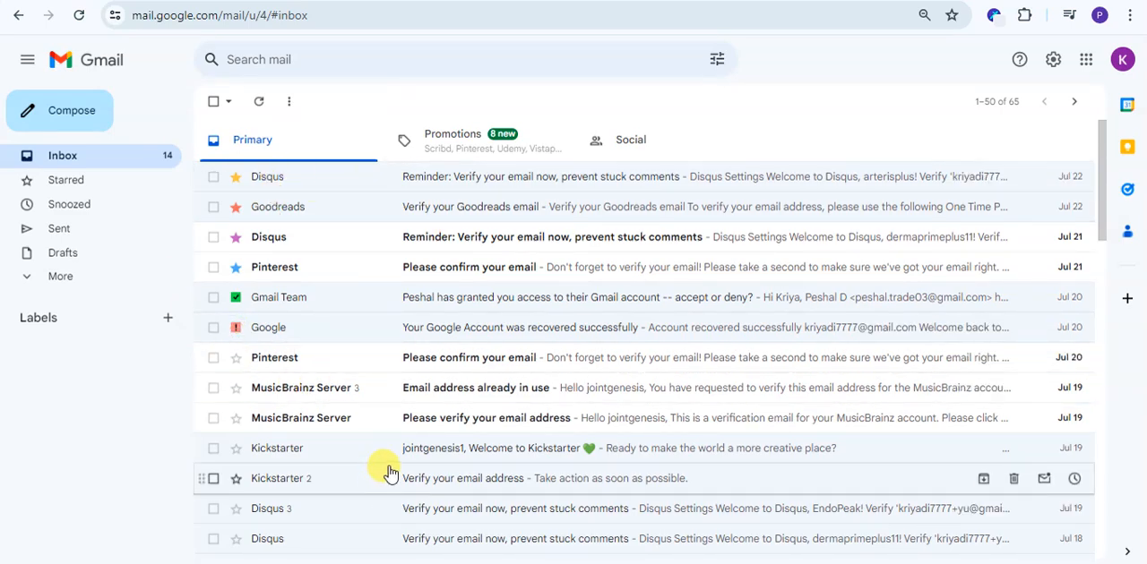